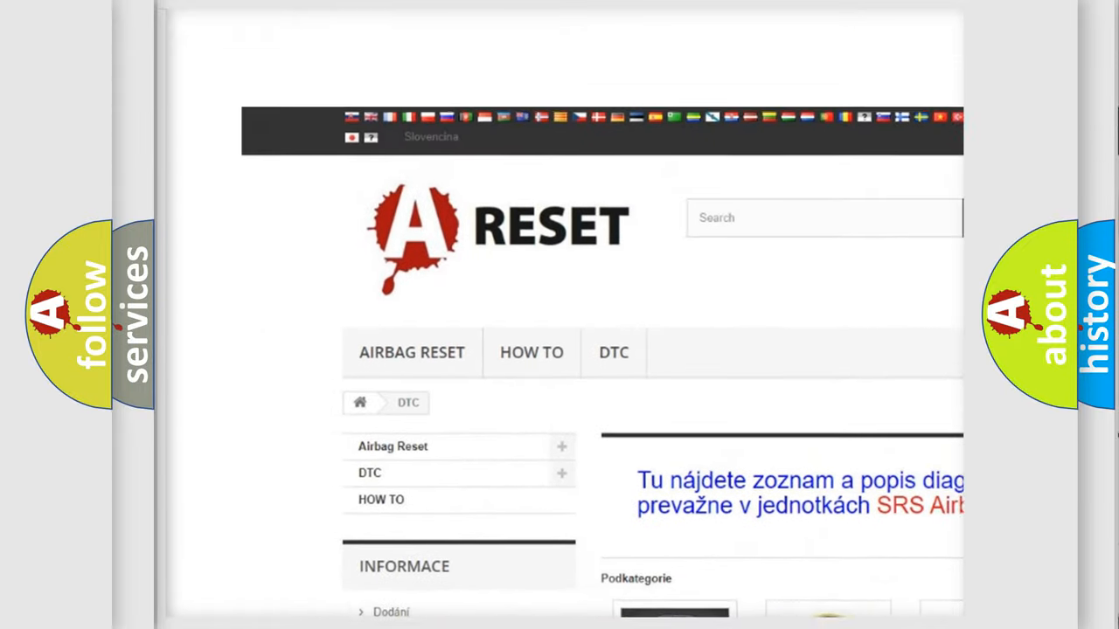
Open the Ford DTC code list from the brand grid and scroll down into its B1 codes.
scroll("down", 3)
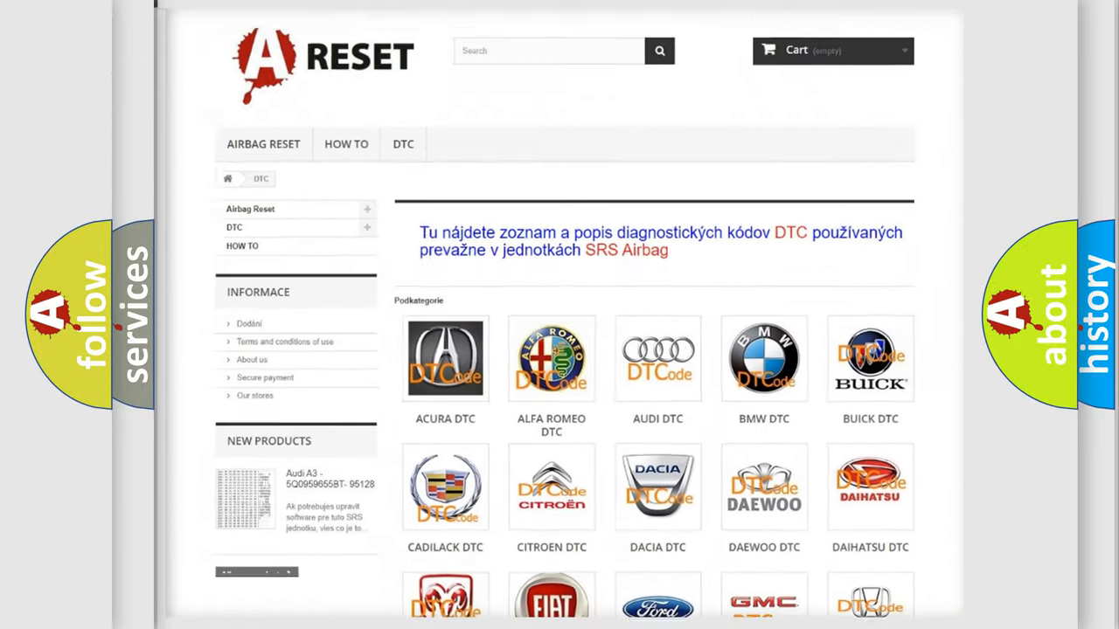
scroll("down", 3)
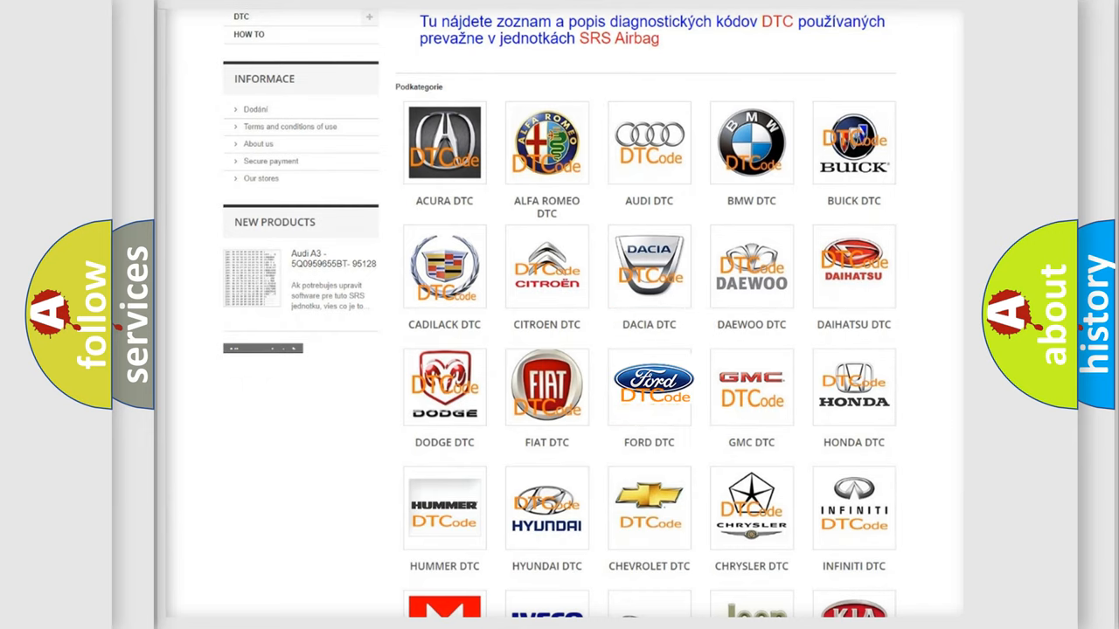
left_click(648, 387)
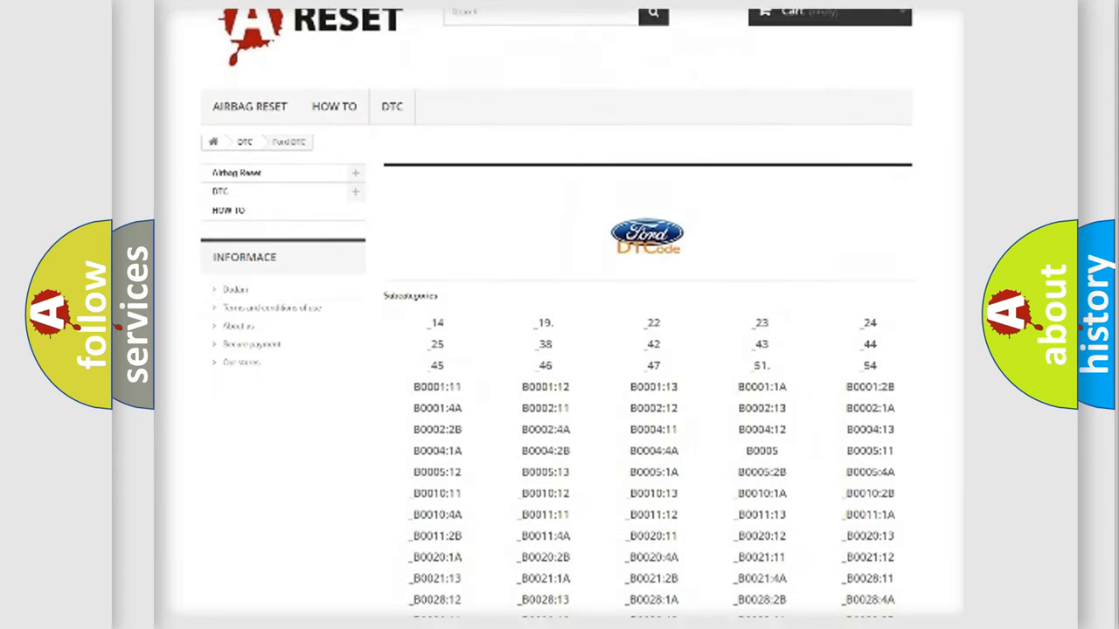
scroll("down", 3)
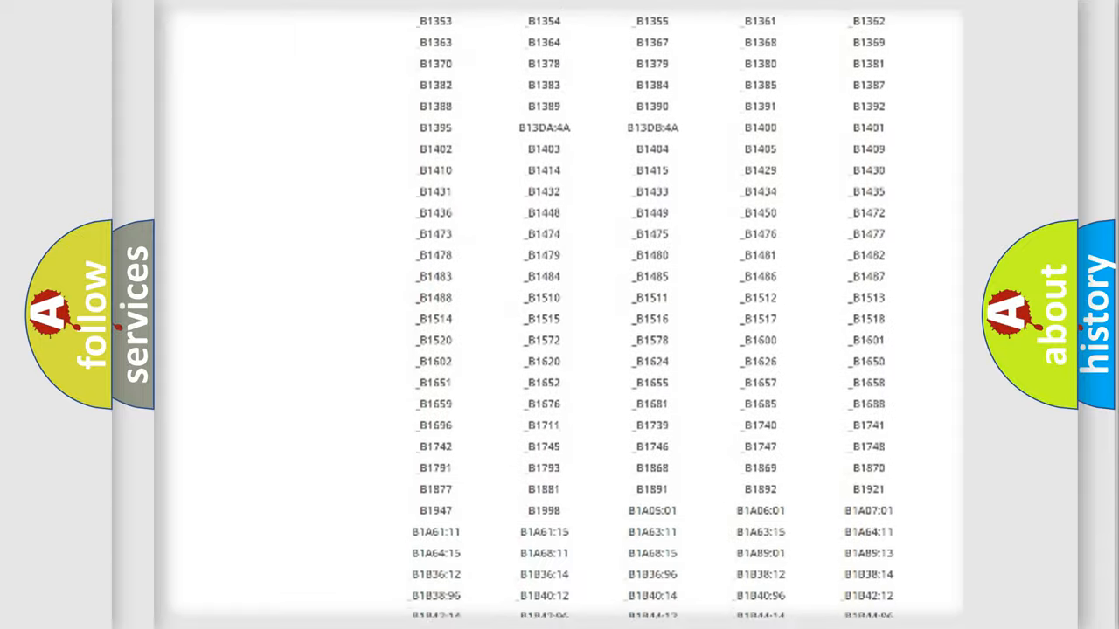